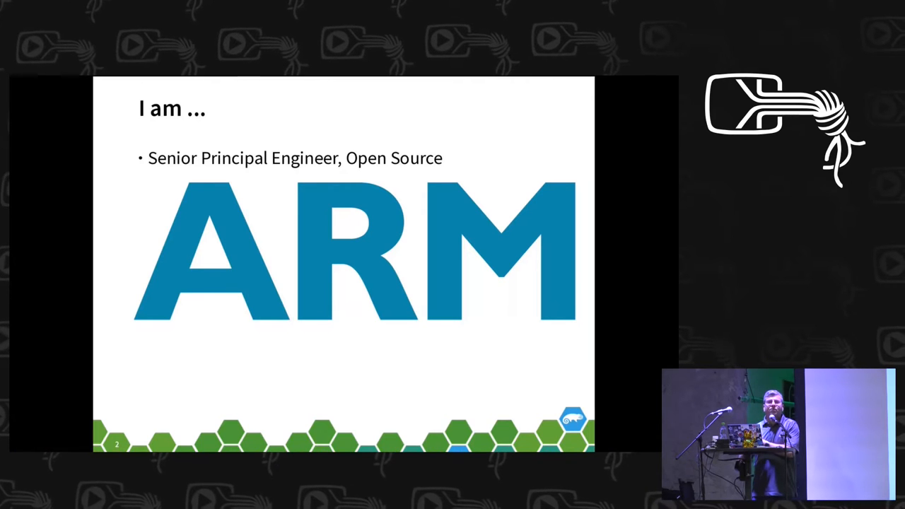
key("Right")
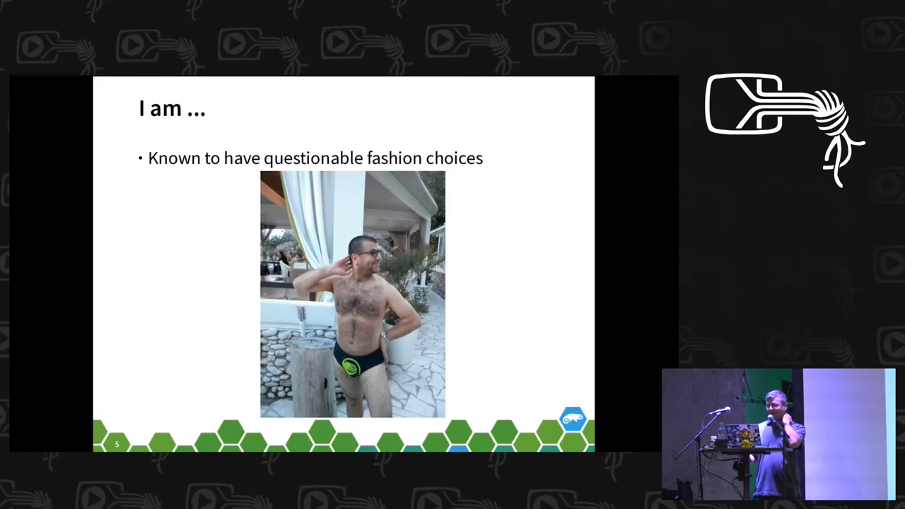
key("Right")
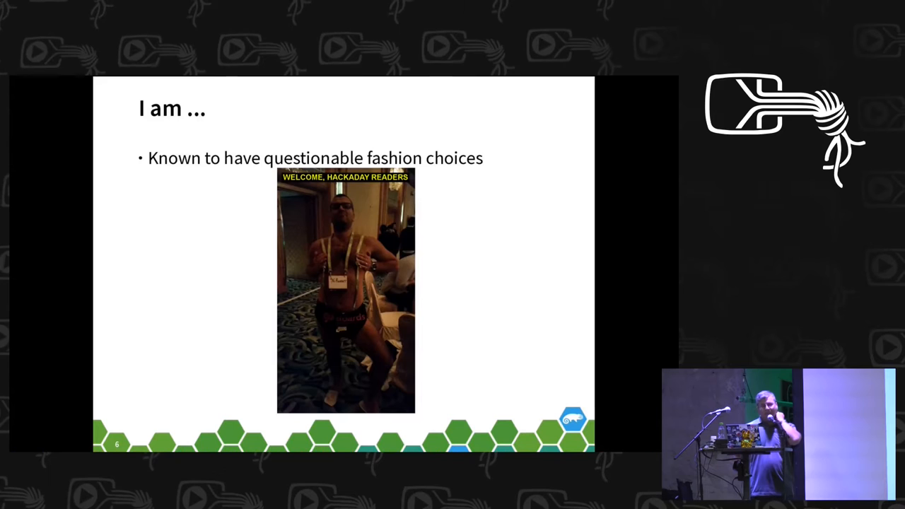